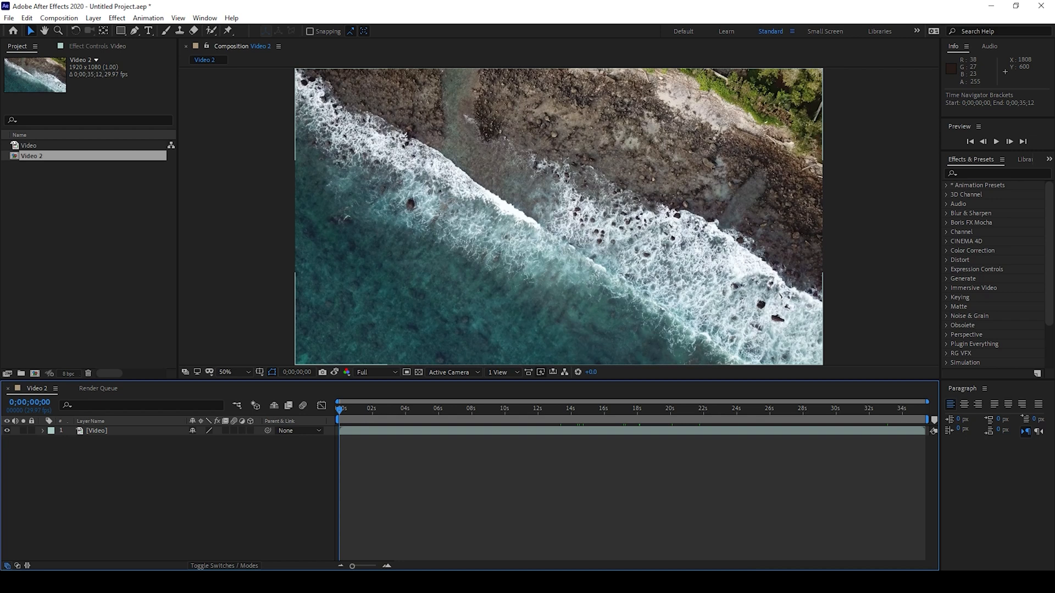
{"action": "mouse_move", "coordinate": [436, 152]}
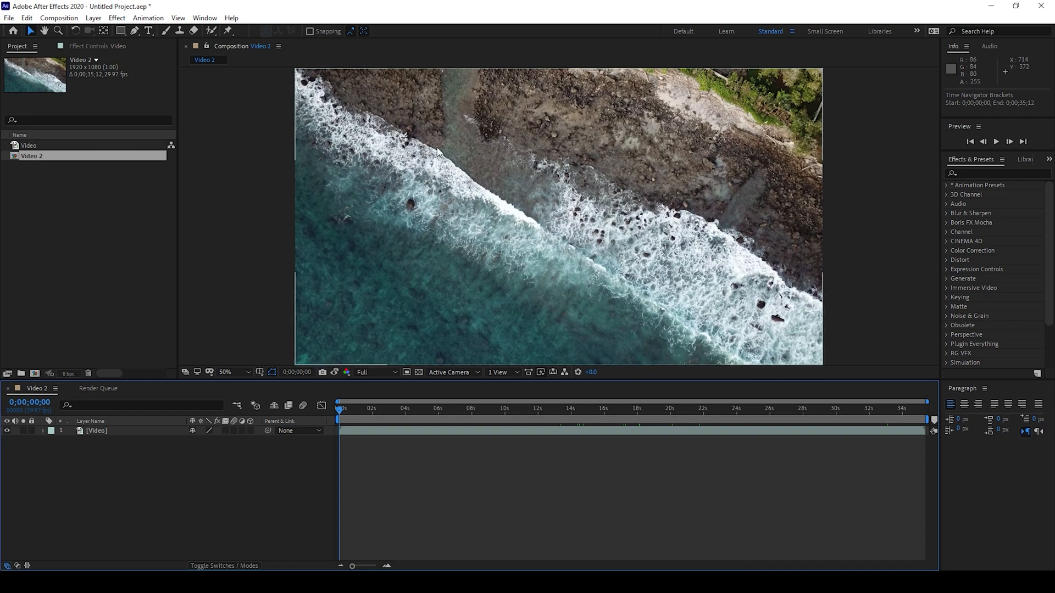
{"action": "mouse_move", "coordinate": [599, 407]}
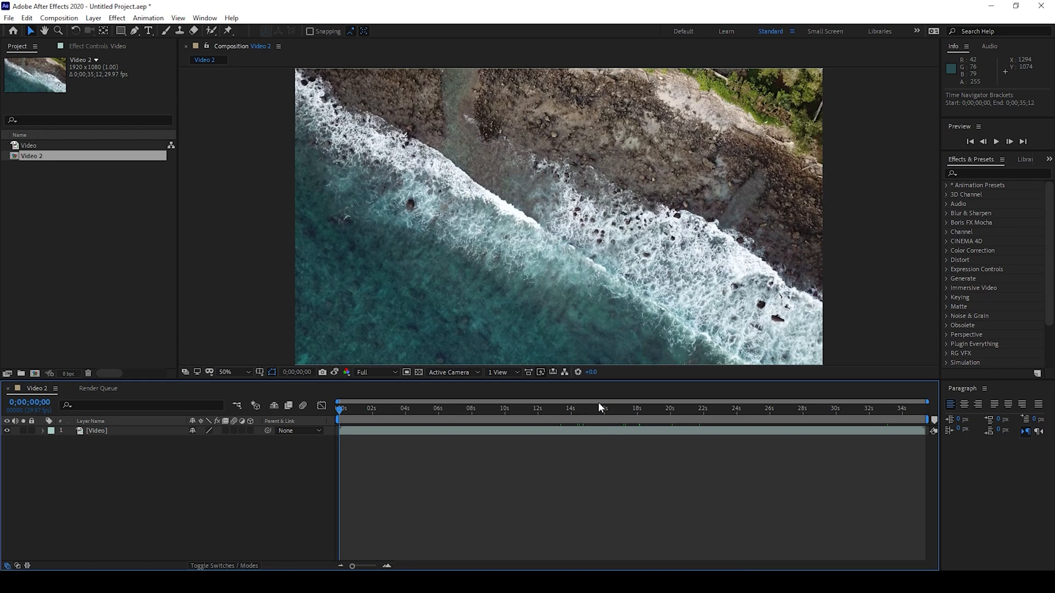
Move the current-time indicator on the timeline ruler to 0;00;16;01.
{"action": "left_click", "coordinate": [603, 409]}
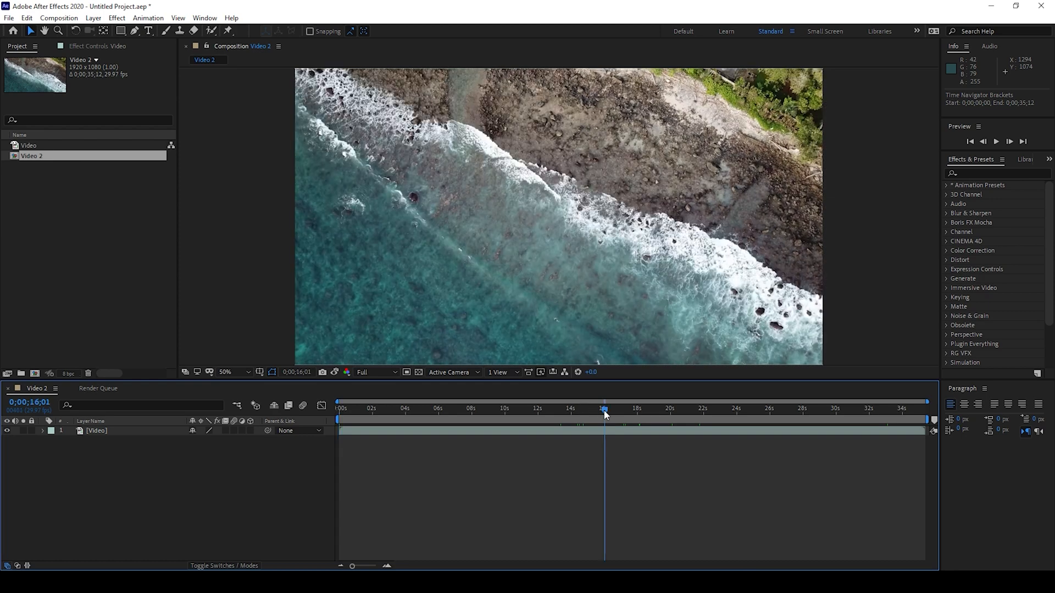
{"action": "mouse_move", "coordinate": [679, 82]}
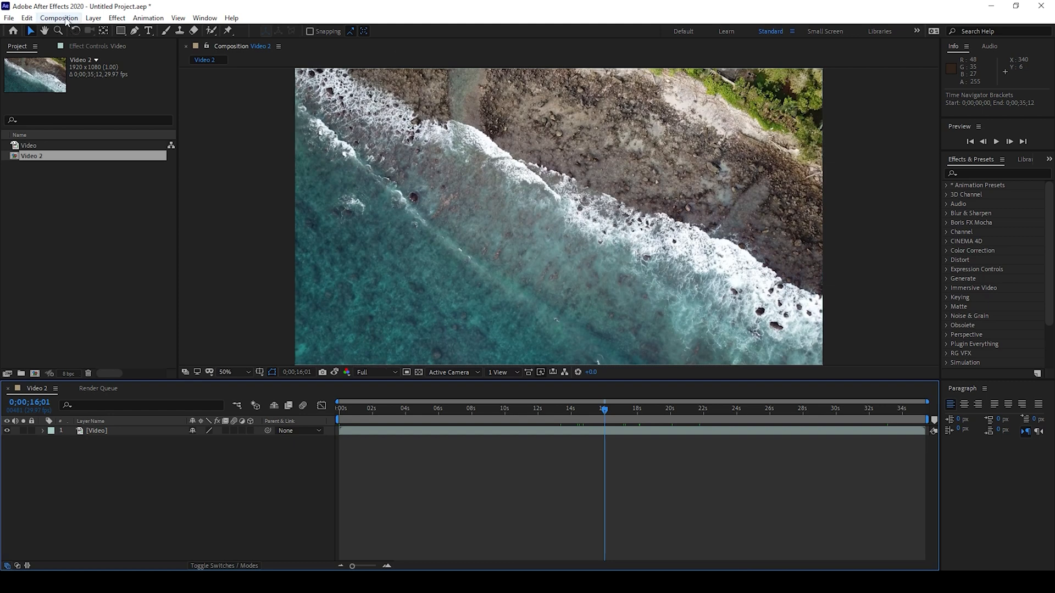
Look in the Composition menu for the Save Frame As command.
{"action": "left_click", "coordinate": [58, 18]}
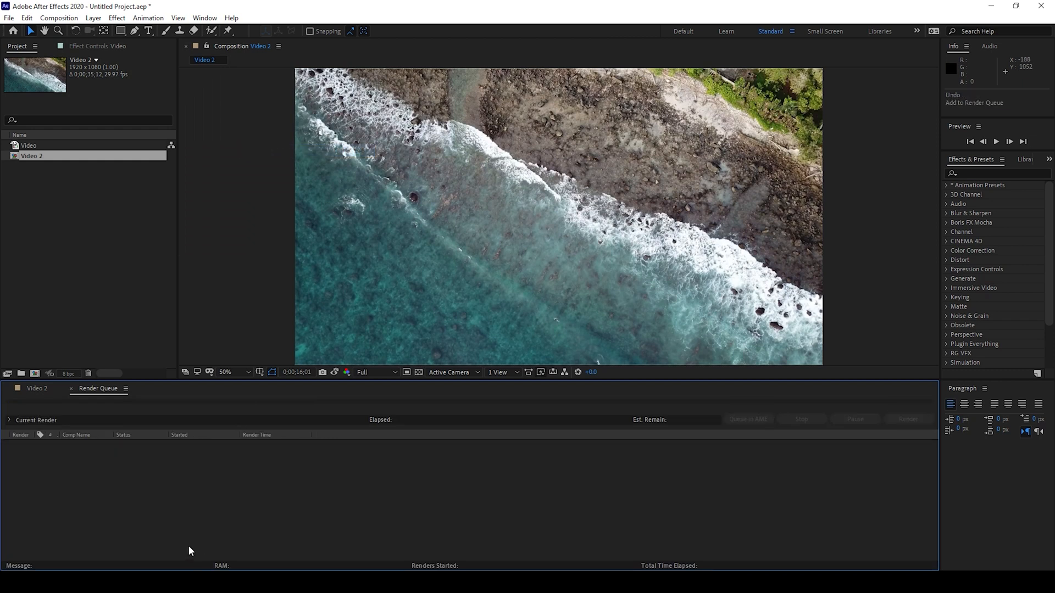
Queue the current Video 2 frame as a single image with Photoshop output.
{"action": "left_click", "coordinate": [38, 388]}
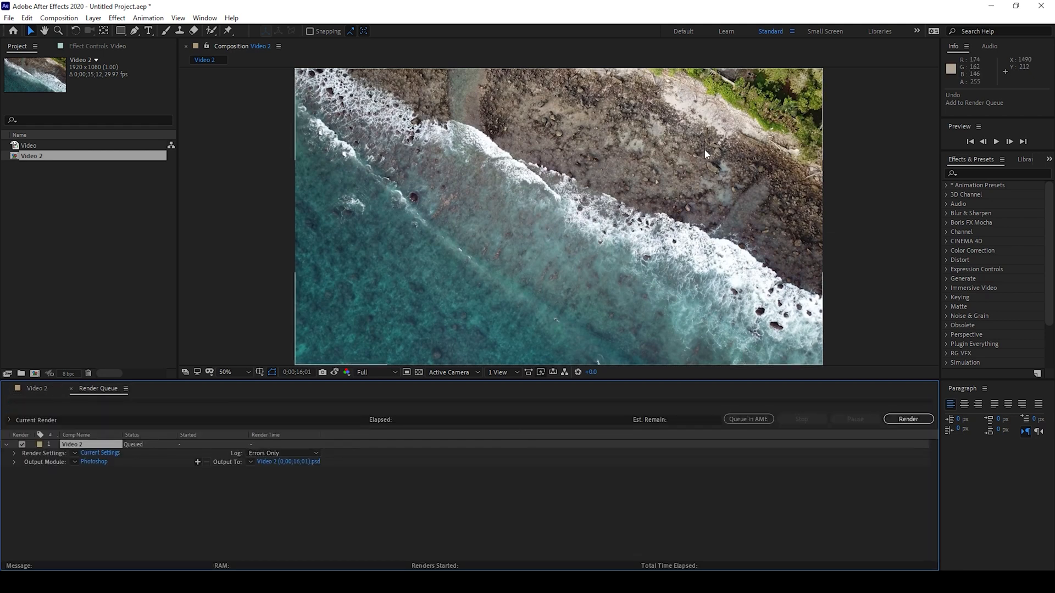
{"action": "mouse_move", "coordinate": [128, 475]}
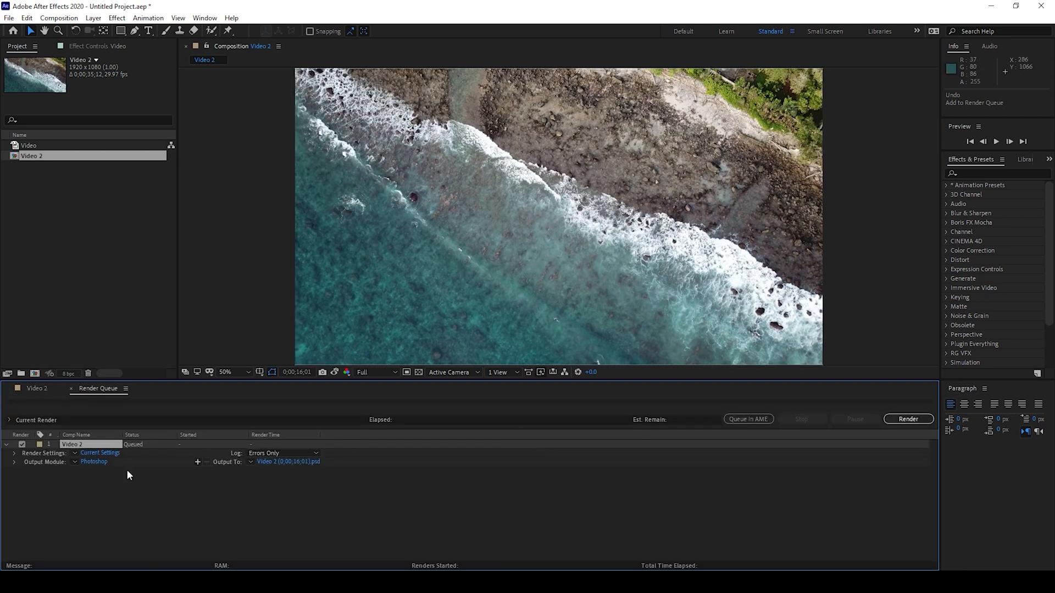
{"action": "mouse_move", "coordinate": [94, 472]}
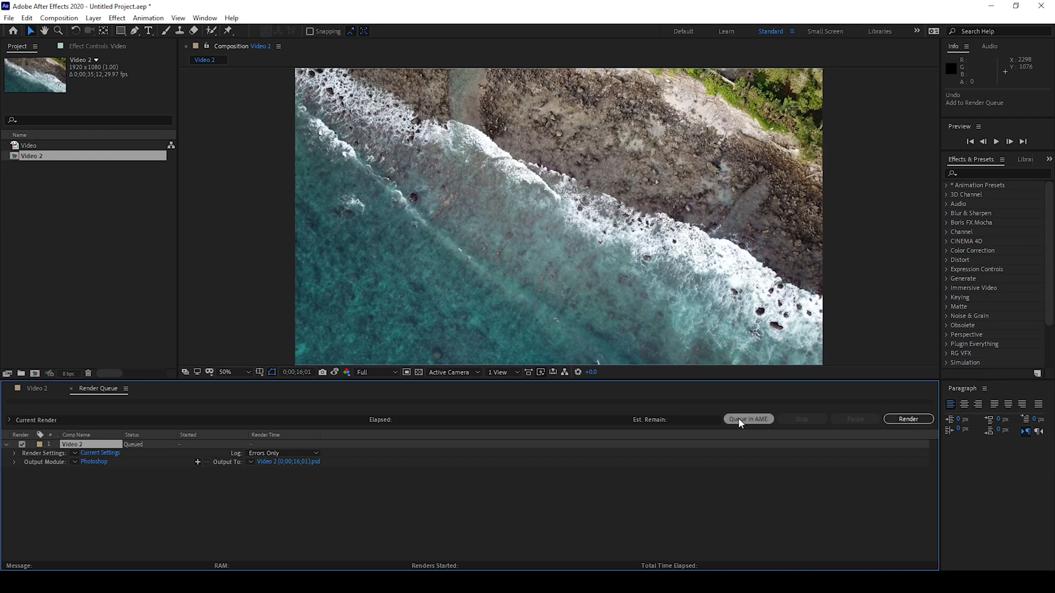
In Output Module Settings, switch the format from Photoshop Sequence to another image sequence format.
{"action": "left_click", "coordinate": [93, 462]}
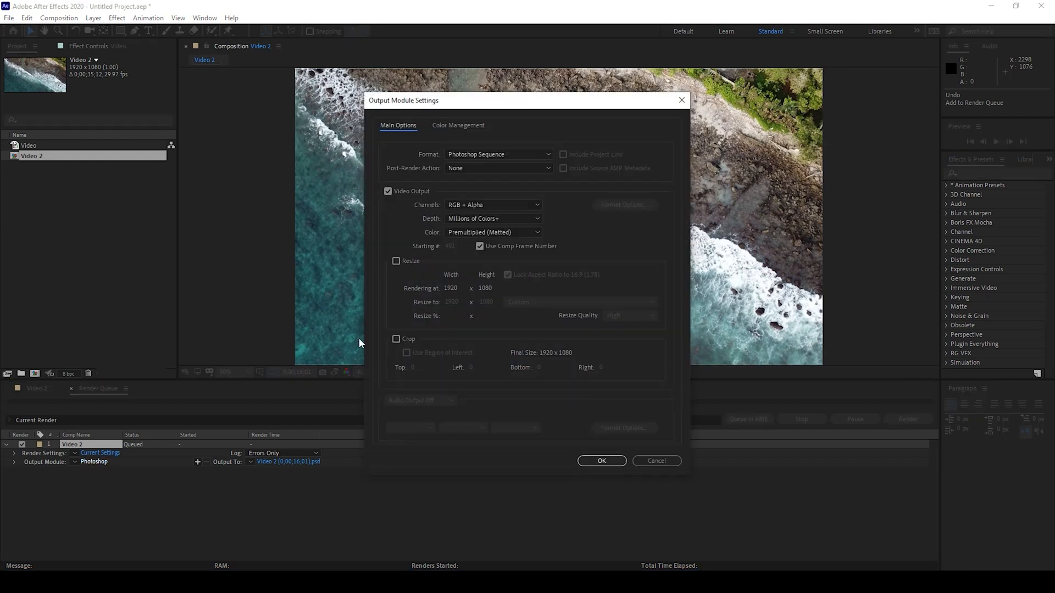
{"action": "left_click", "coordinate": [499, 153]}
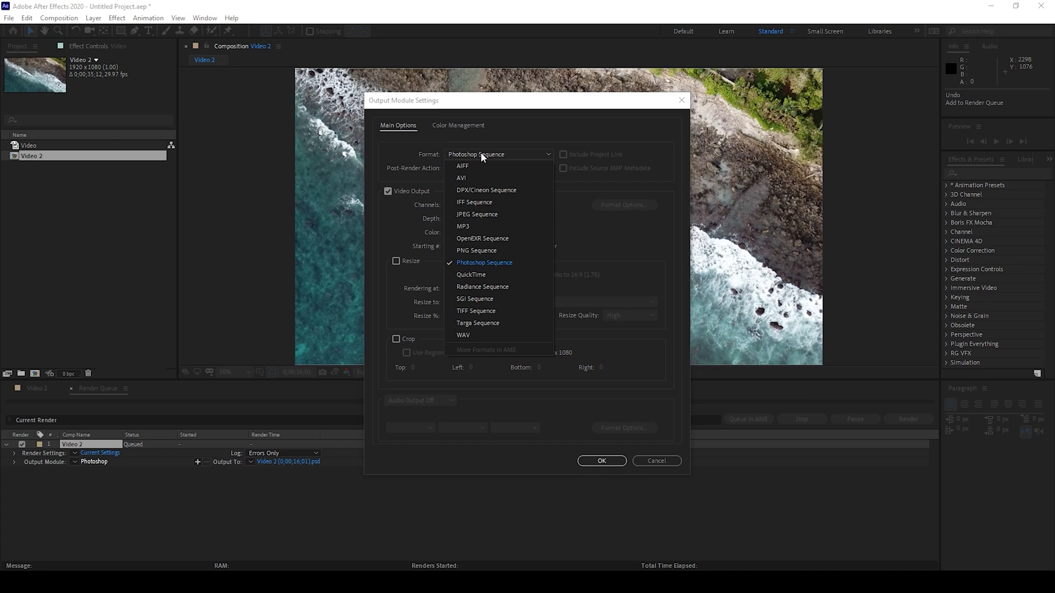
{"action": "left_click", "coordinate": [476, 251]}
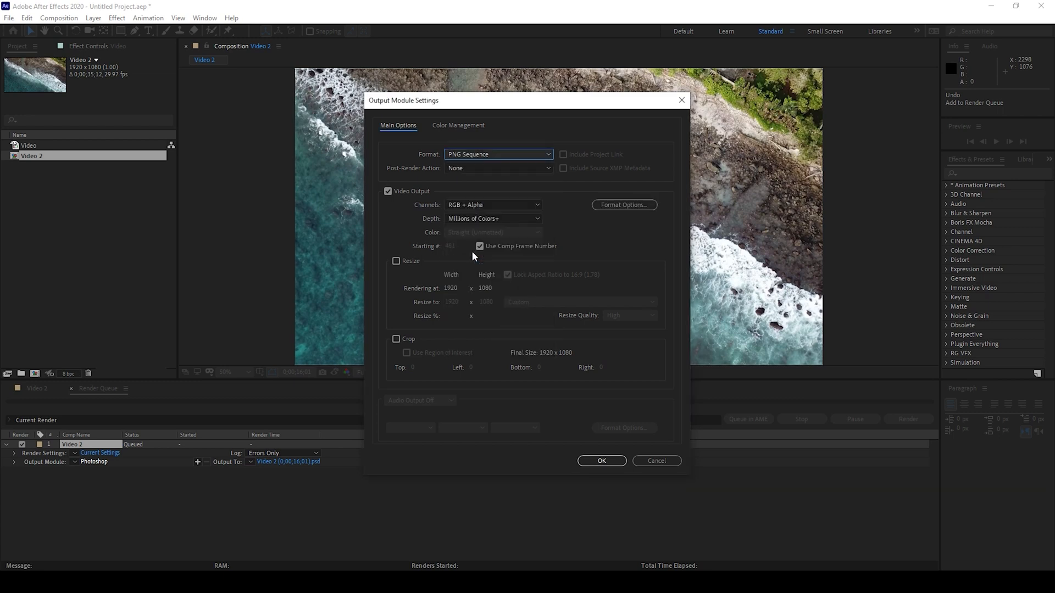
{"action": "left_click", "coordinate": [498, 154]}
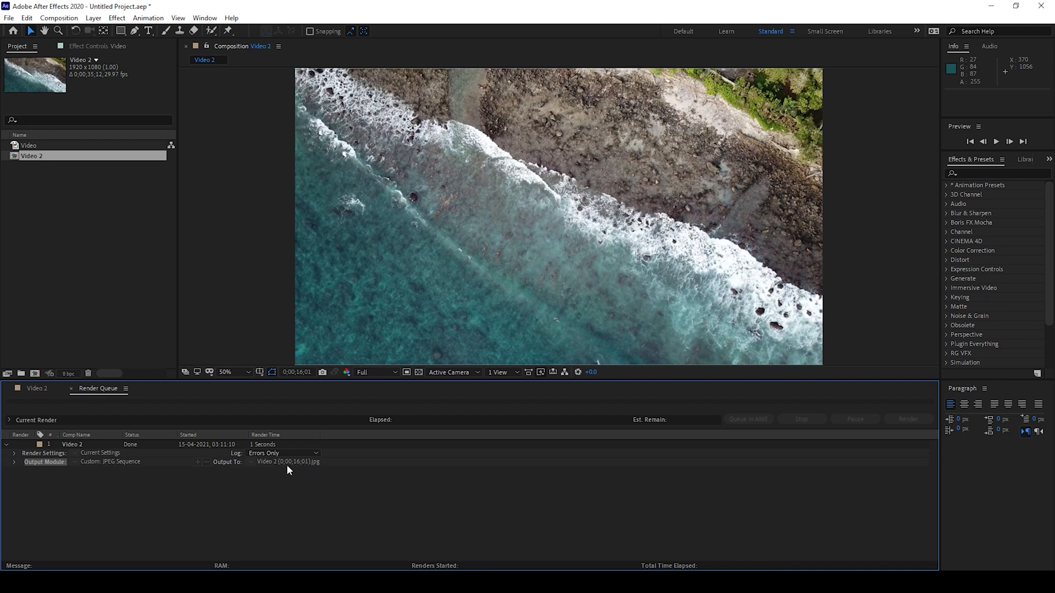
{"action": "mouse_move", "coordinate": [325, 466]}
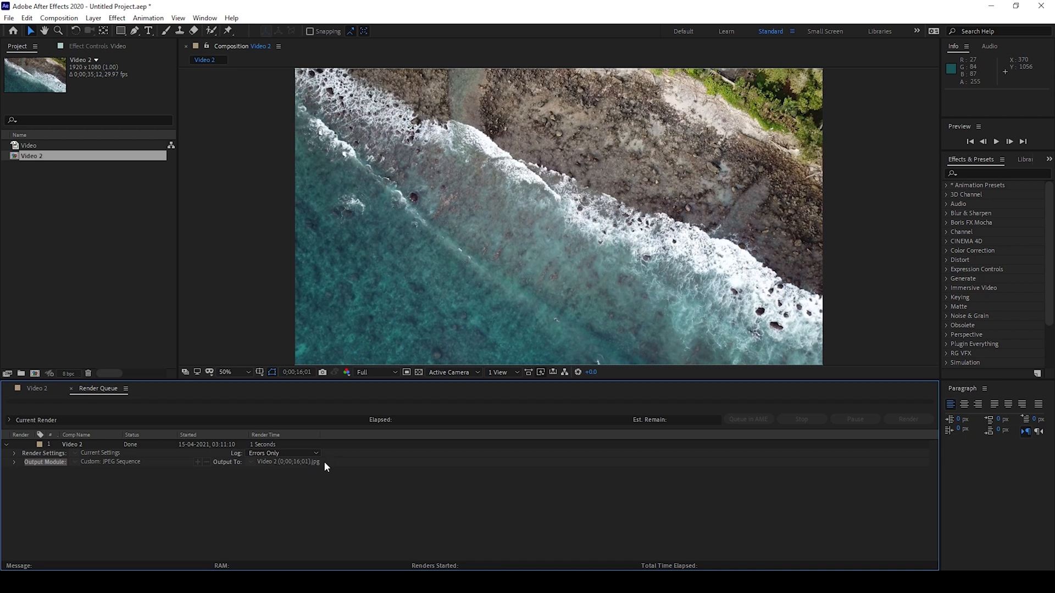